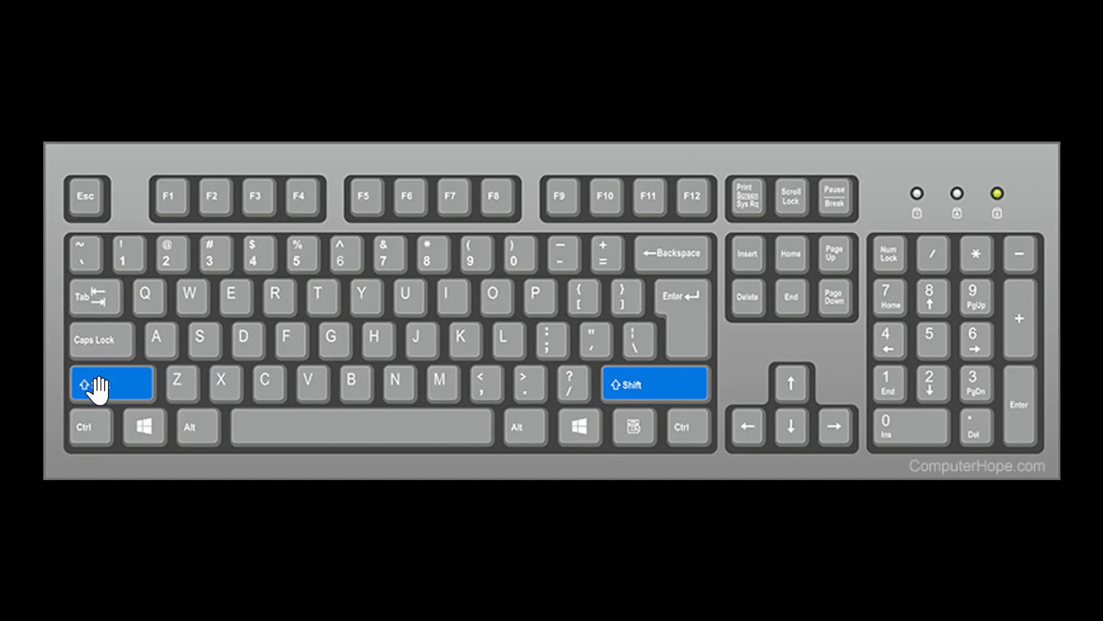
pyautogui.moveTo(404, 518)
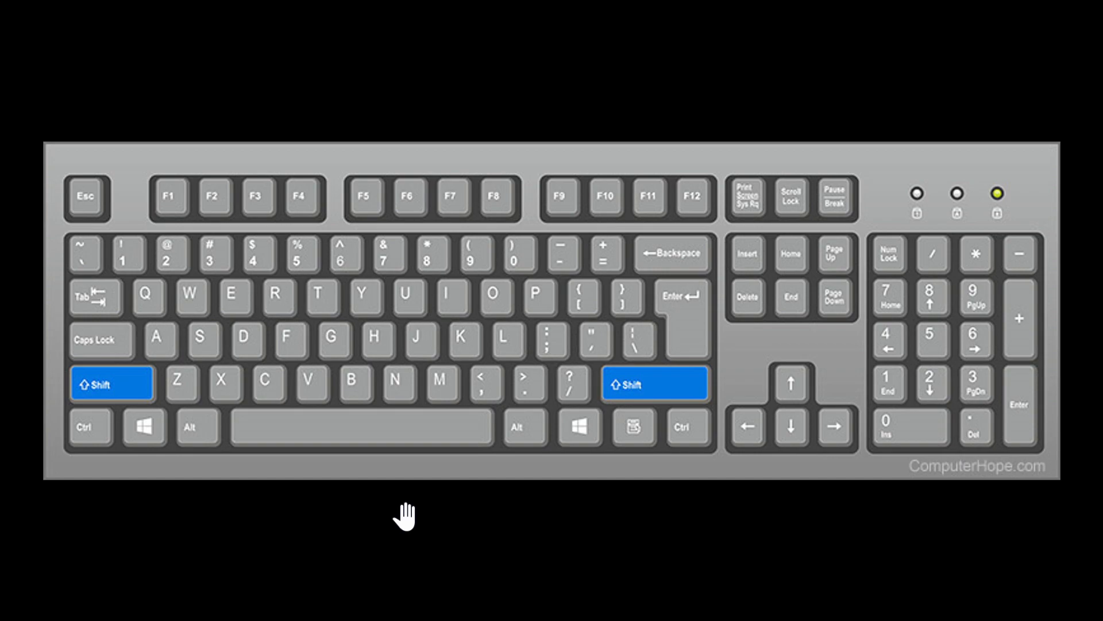
pyautogui.moveTo(139, 494)
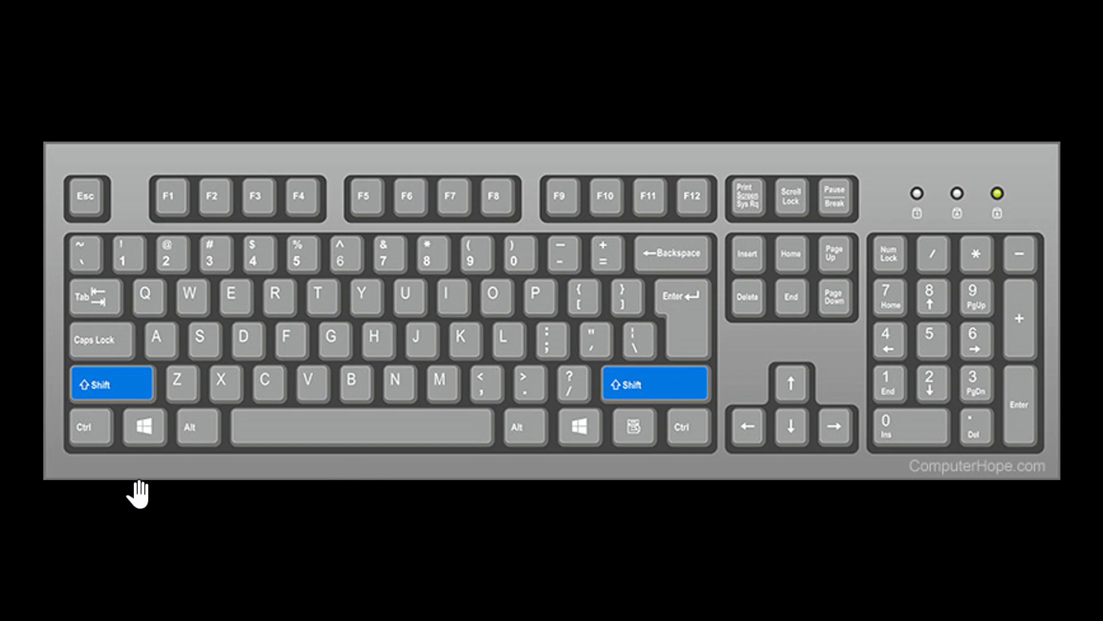
pyautogui.moveTo(134, 468)
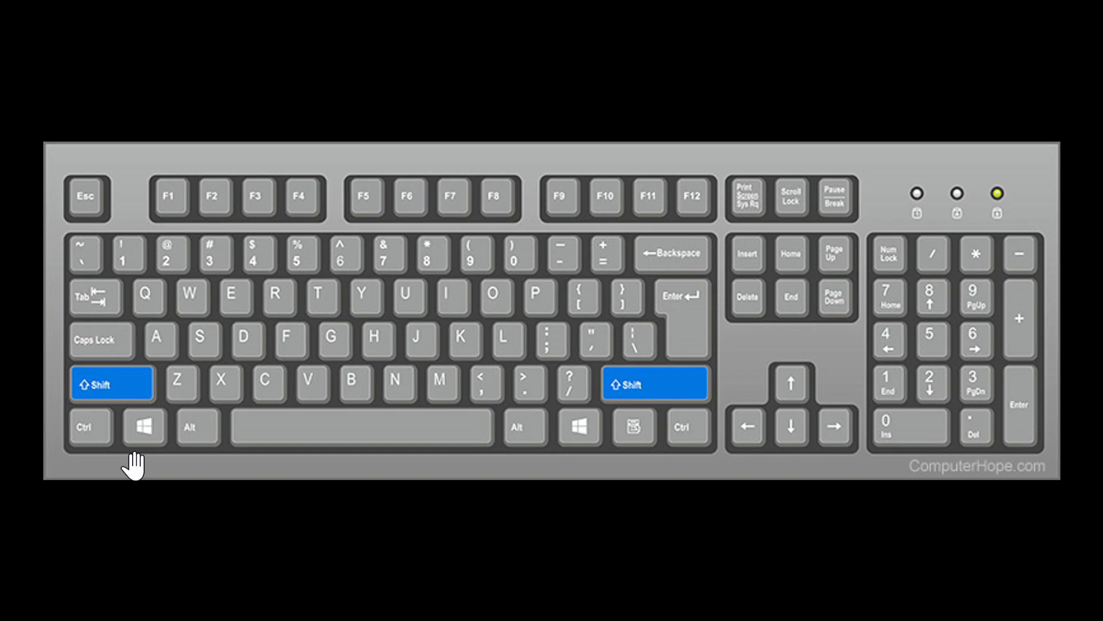
pyautogui.moveTo(110, 394)
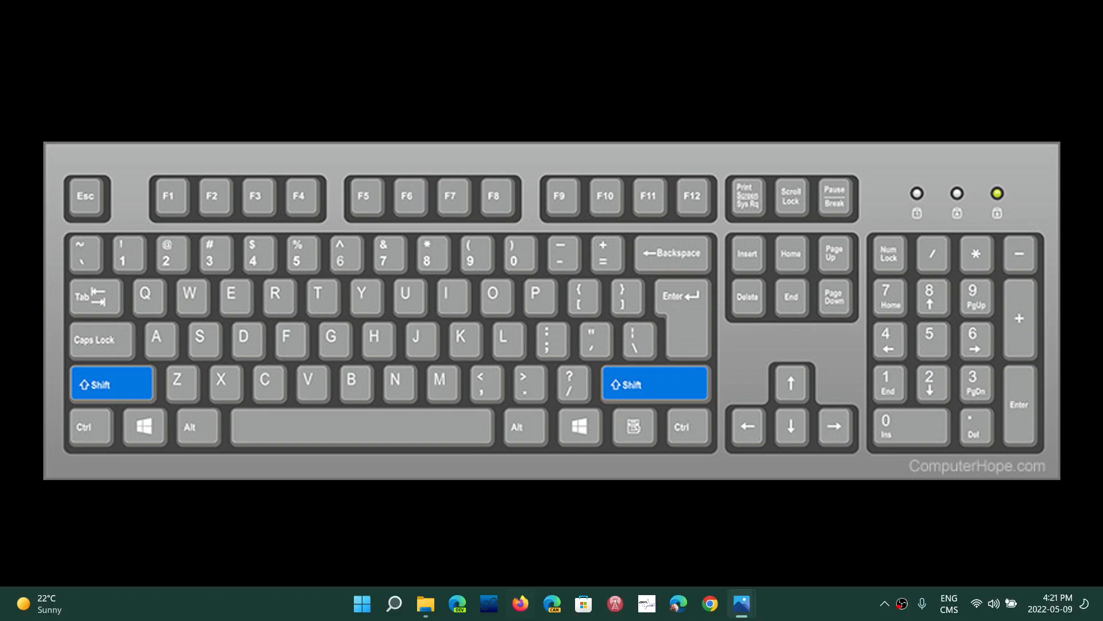
# From Start's power menu, Shift+Restart to boot into the advanced recovery options
pyautogui.click(362, 604)
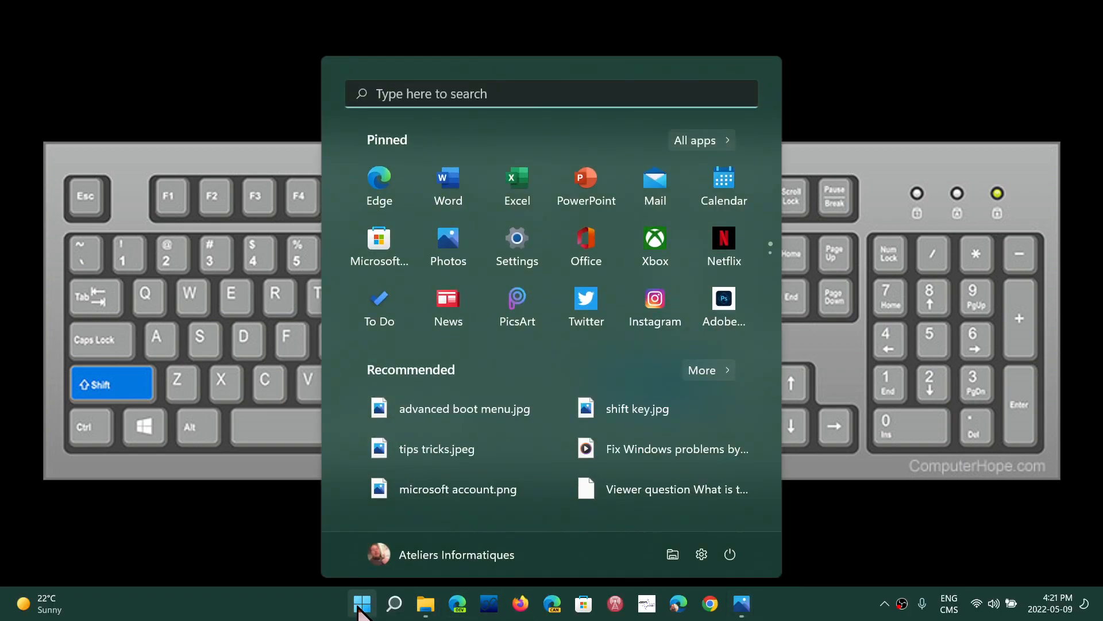
pyautogui.click(731, 554)
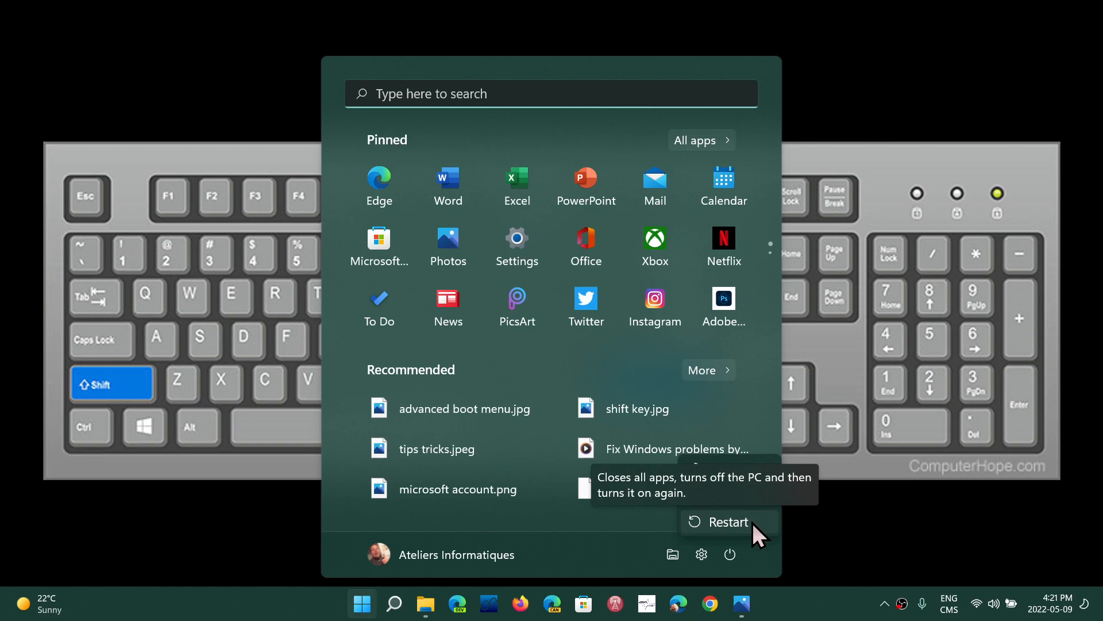
pyautogui.click(730, 554)
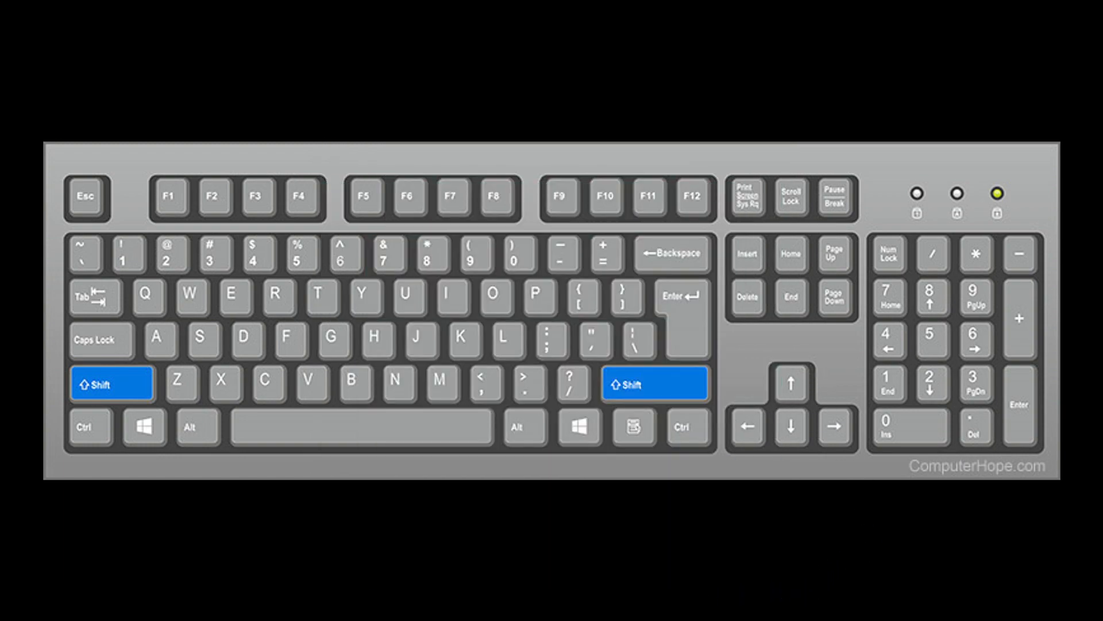
pyautogui.moveTo(741, 604)
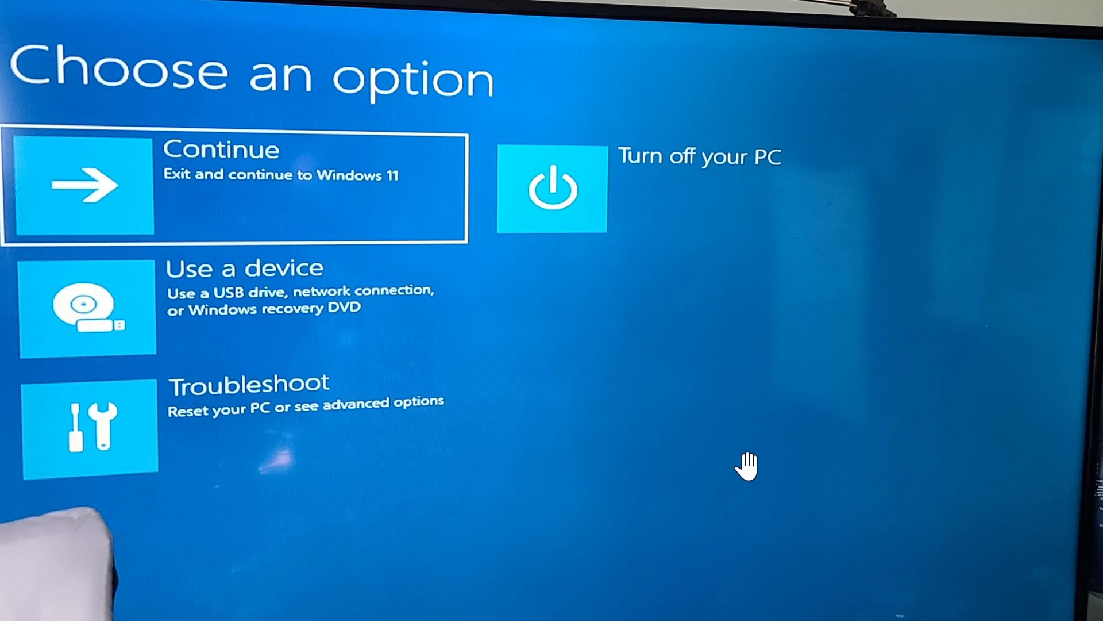
pyautogui.moveTo(747, 471)
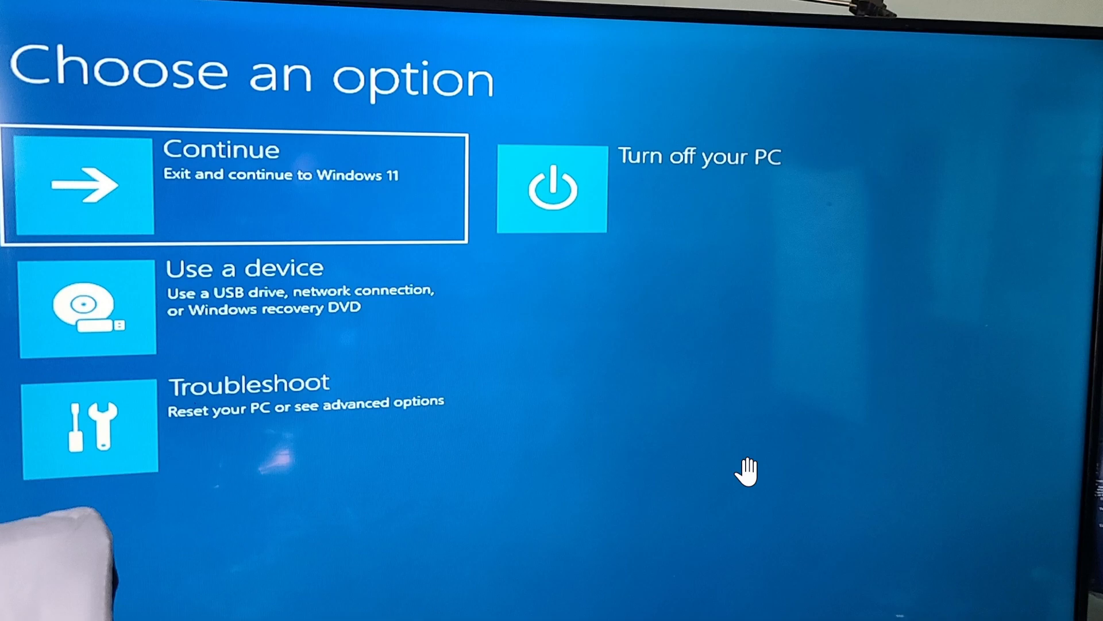